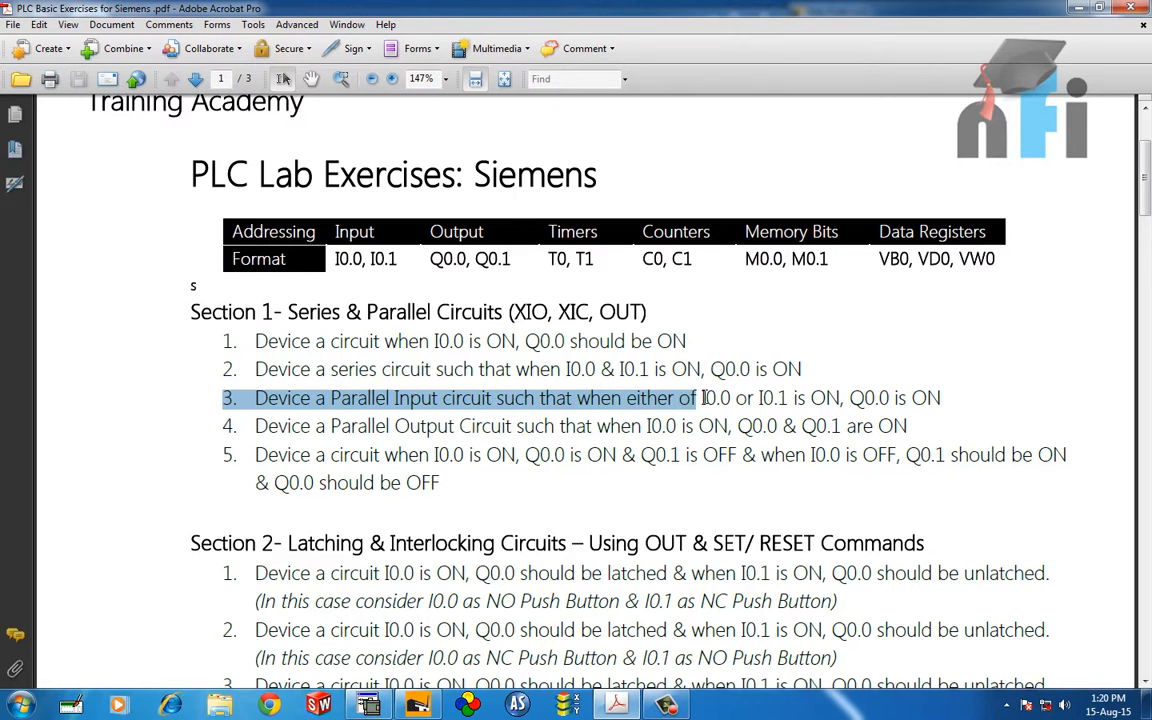
Mark the exercise 3 condition 'I0.0 or I0.1 is ON' in the lab sheet
drag(700, 396, 844, 396)
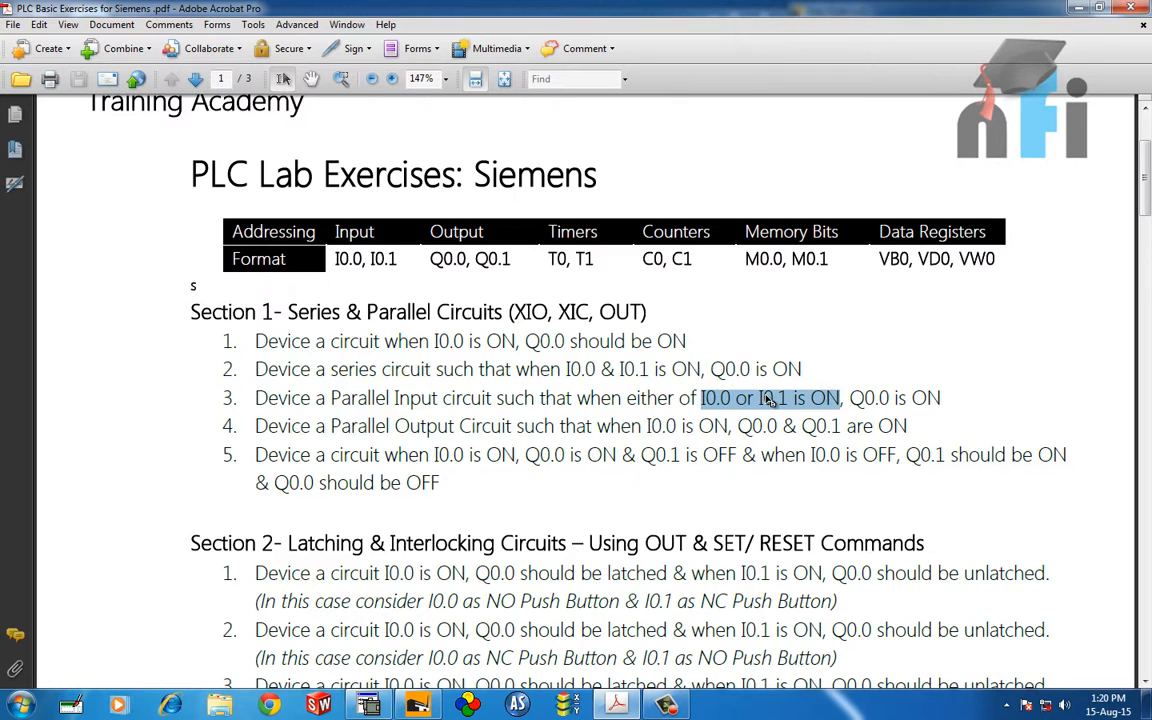
click(714, 398)
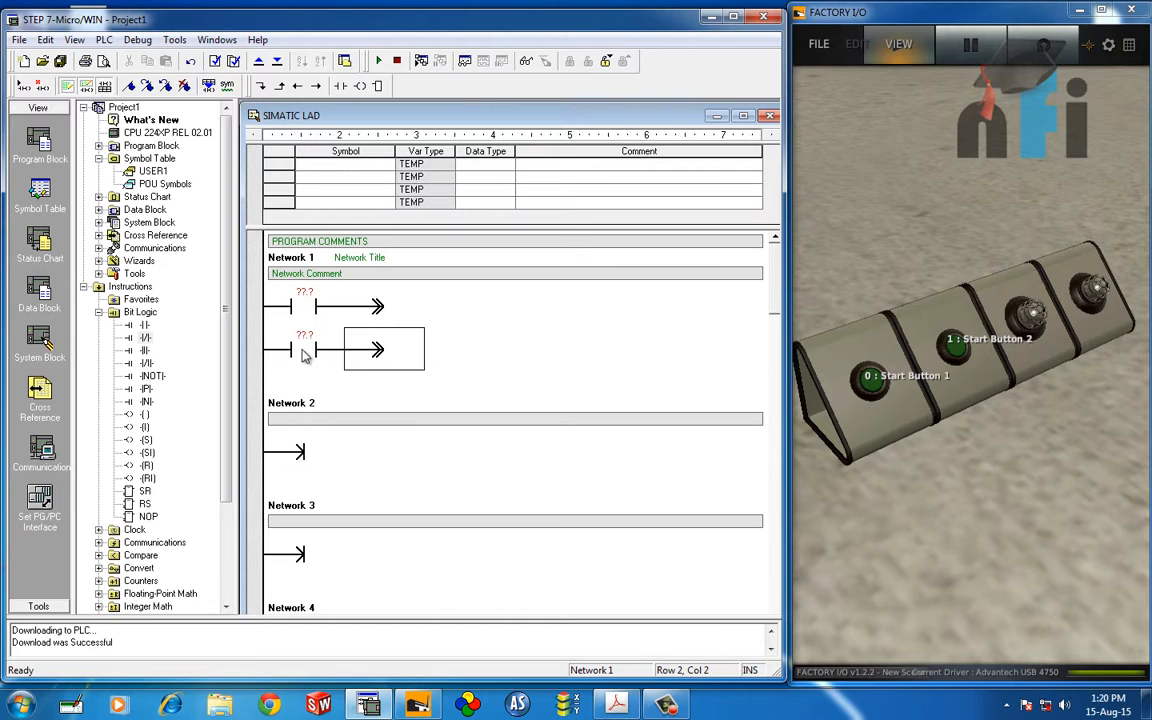
mouse_move(376, 296)
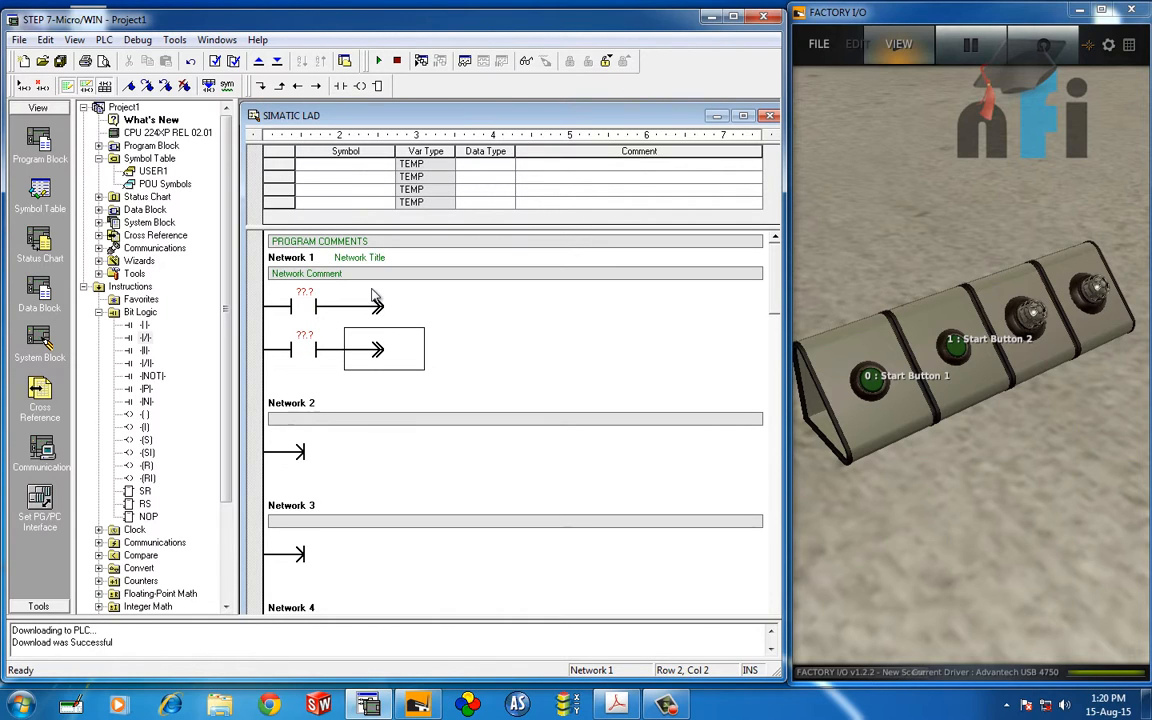
mouse_move(368, 356)
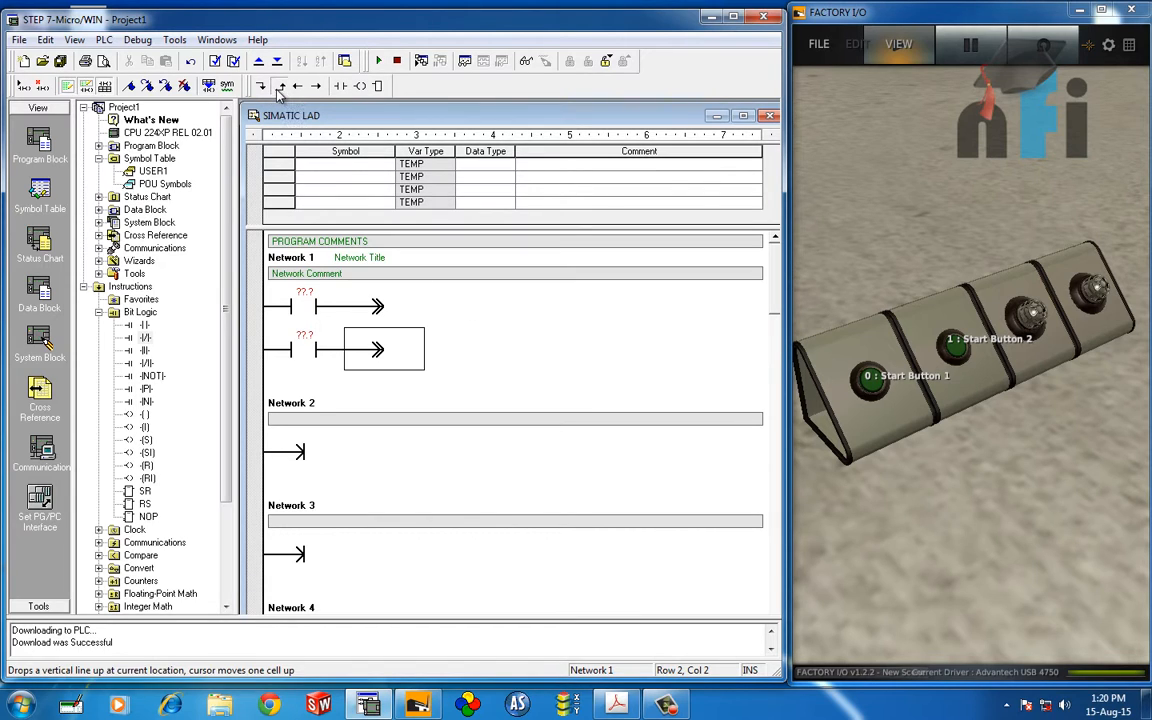
Join the lower contact branch up to the first rung with Line Up
click(316, 86)
text(I0)
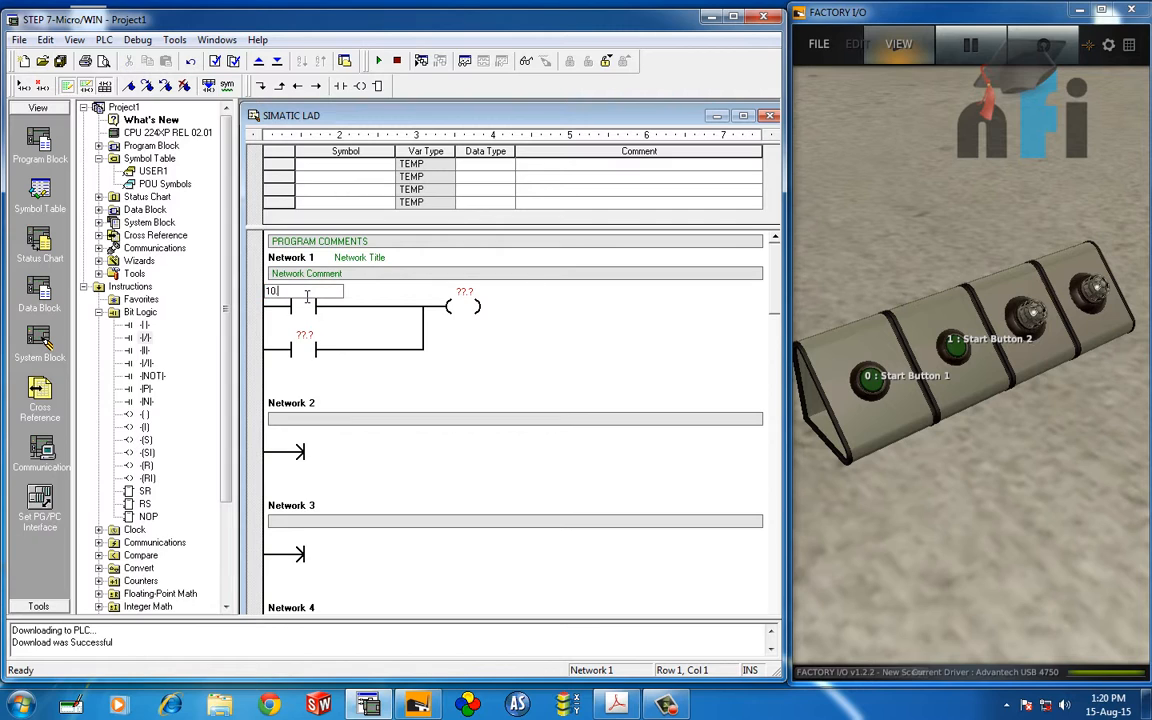
Address the contacts I0.0 and I0.1 and the coil Q0.0, then start the download to the PLC
text(.0)
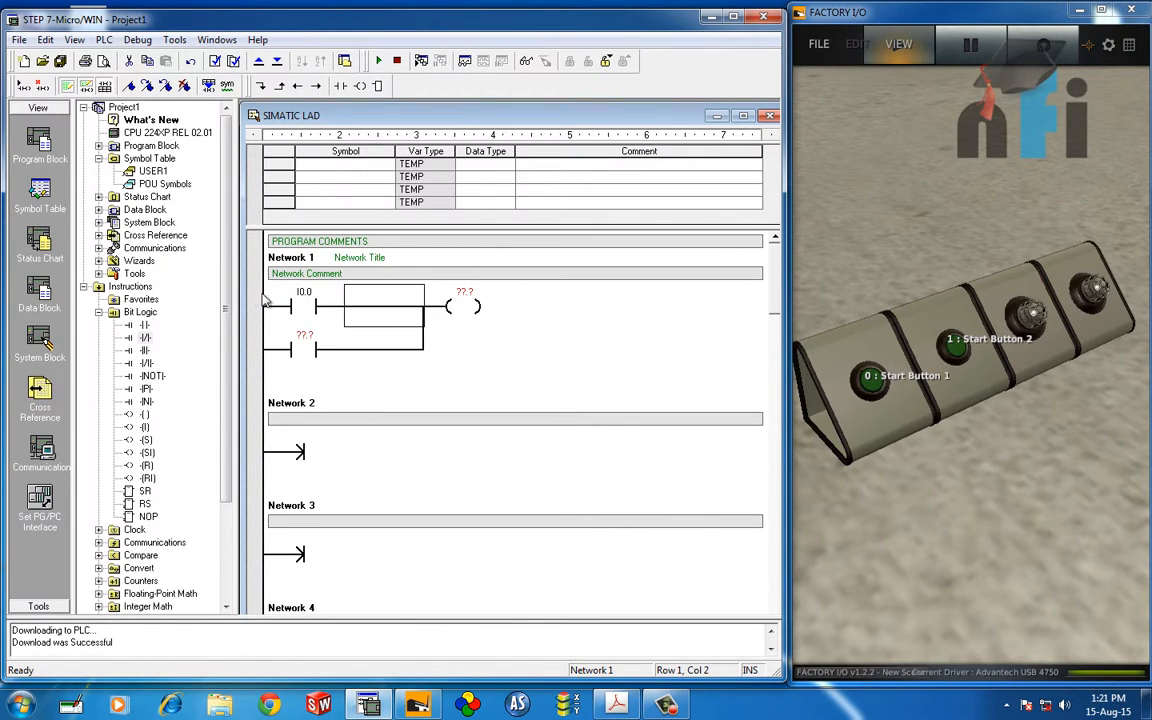
click(290, 348)
text(q0.0)
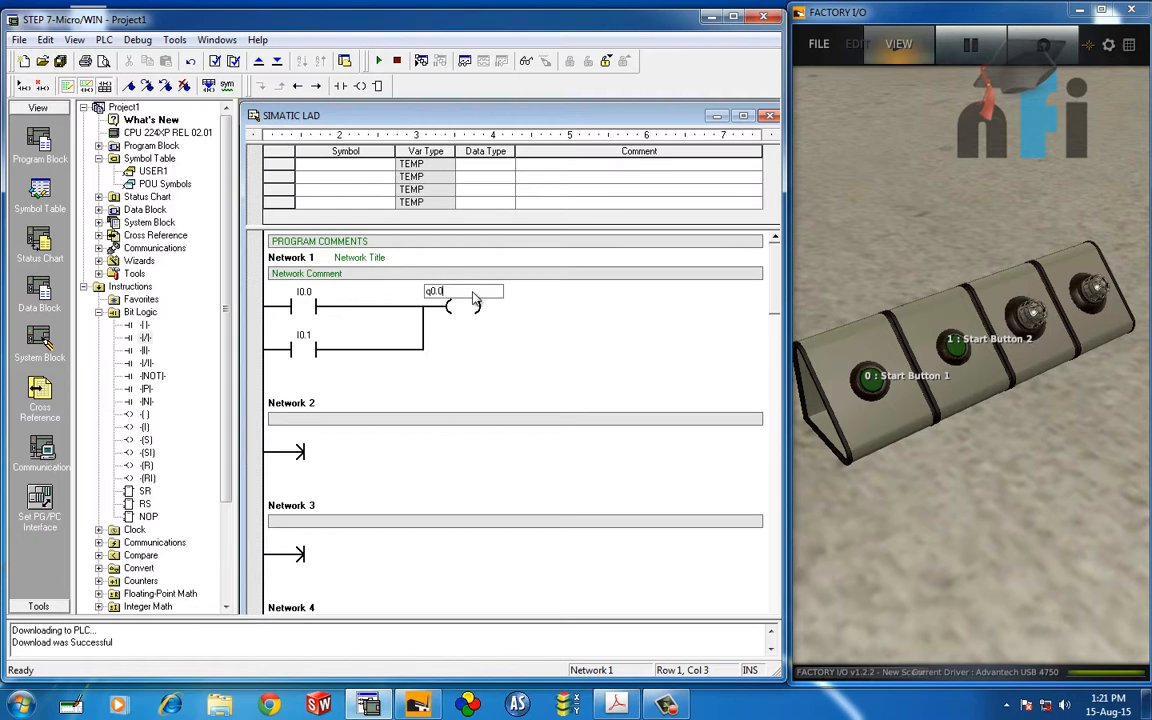
click(304, 350)
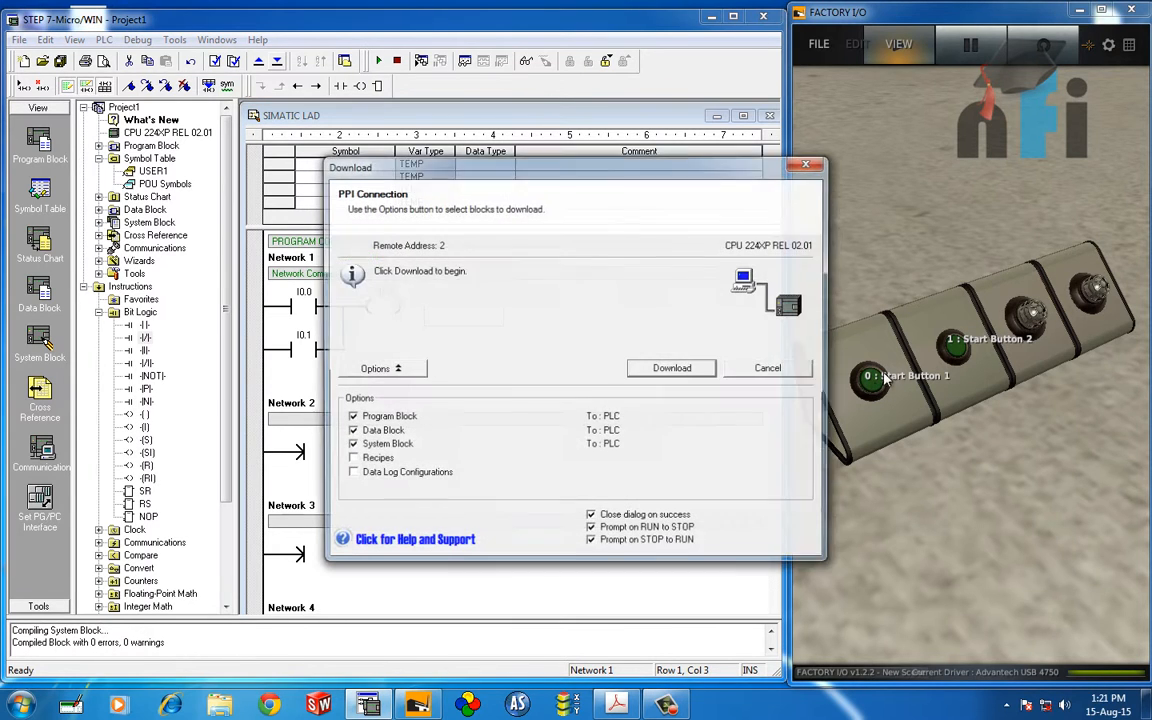
Download the program, accepting STOP mode and then returning the PLC to RUN
click(672, 368)
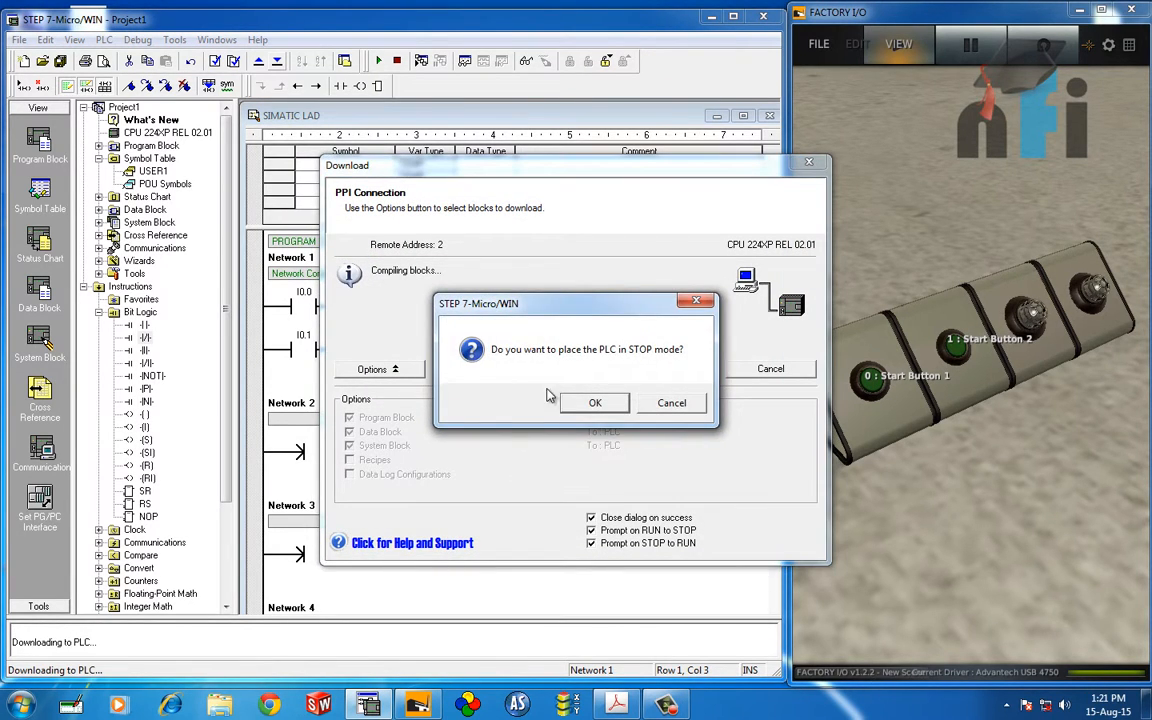
click(594, 402)
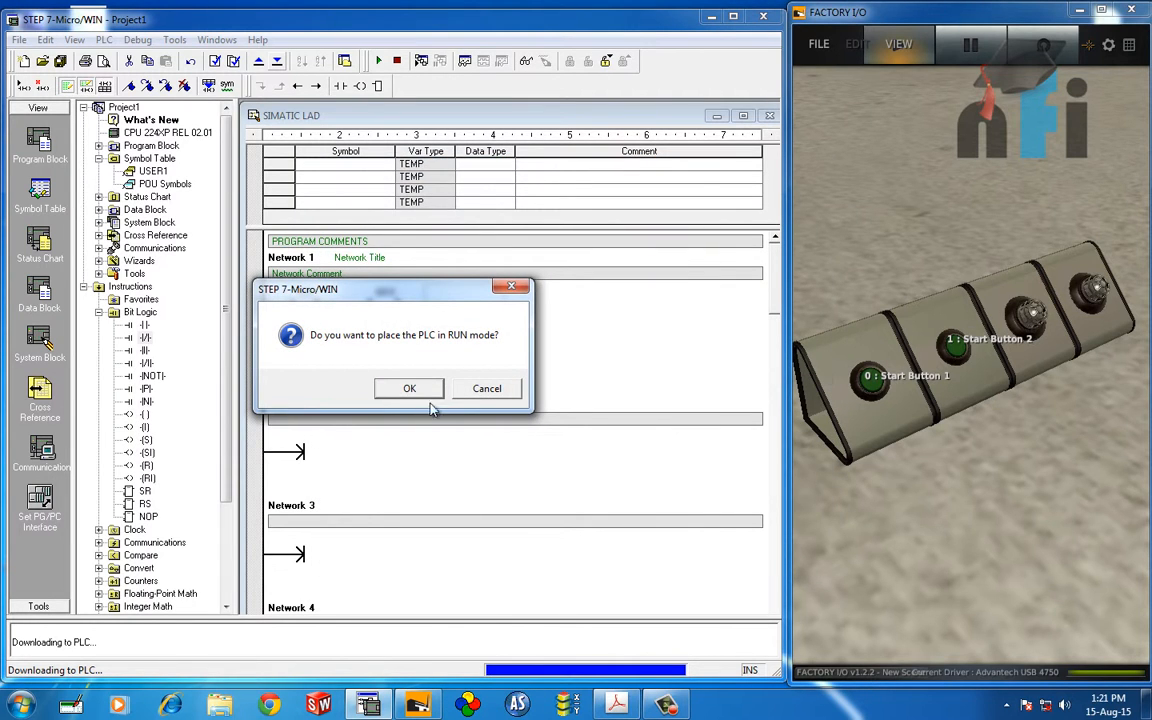
click(408, 388)
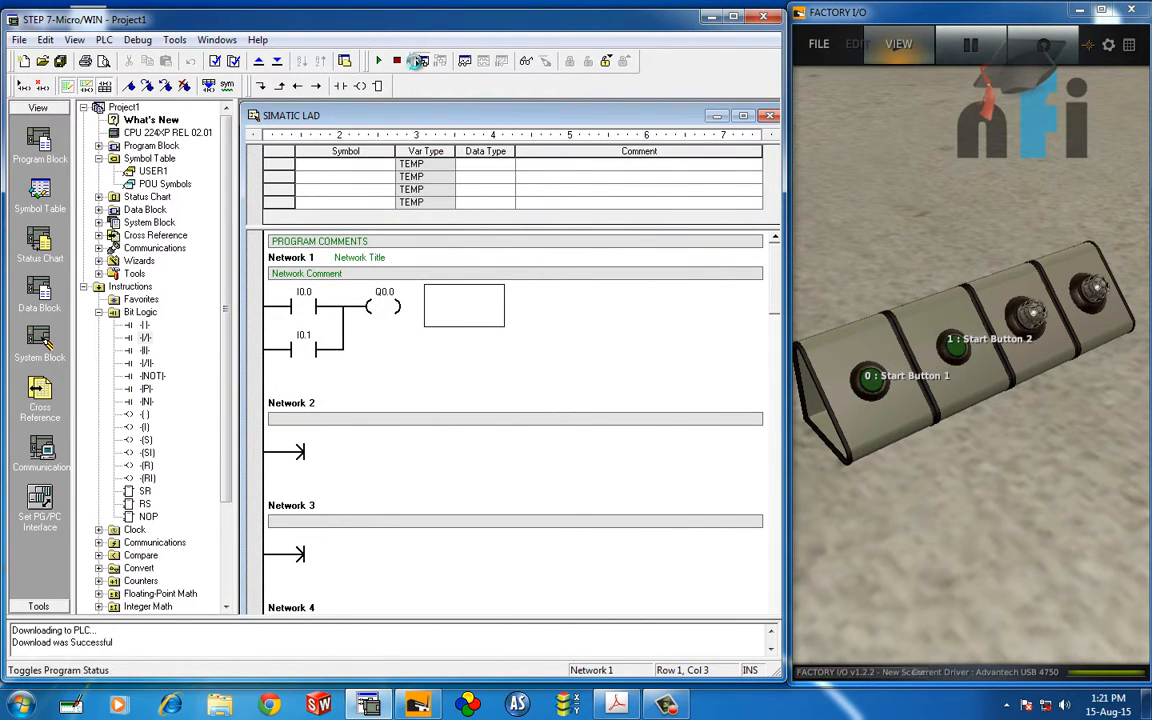
Start program status monitoring and press then release Start Button 1 to see Q0.0 follow I0.0
click(420, 60)
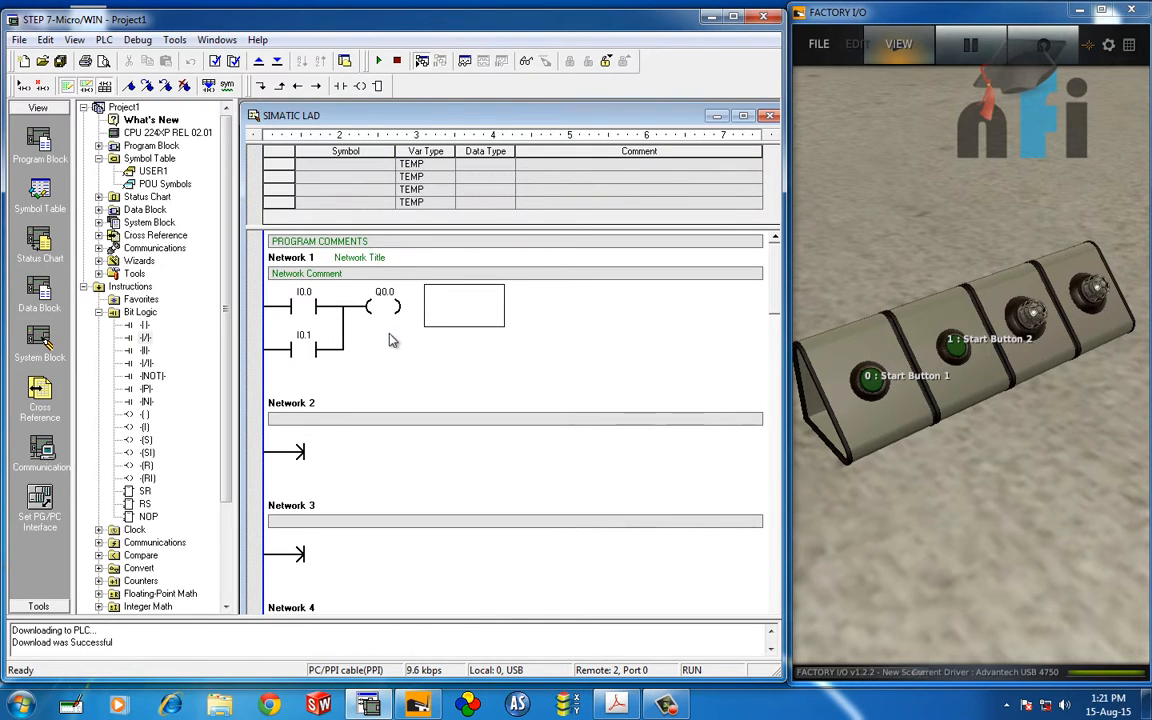
click(420, 60)
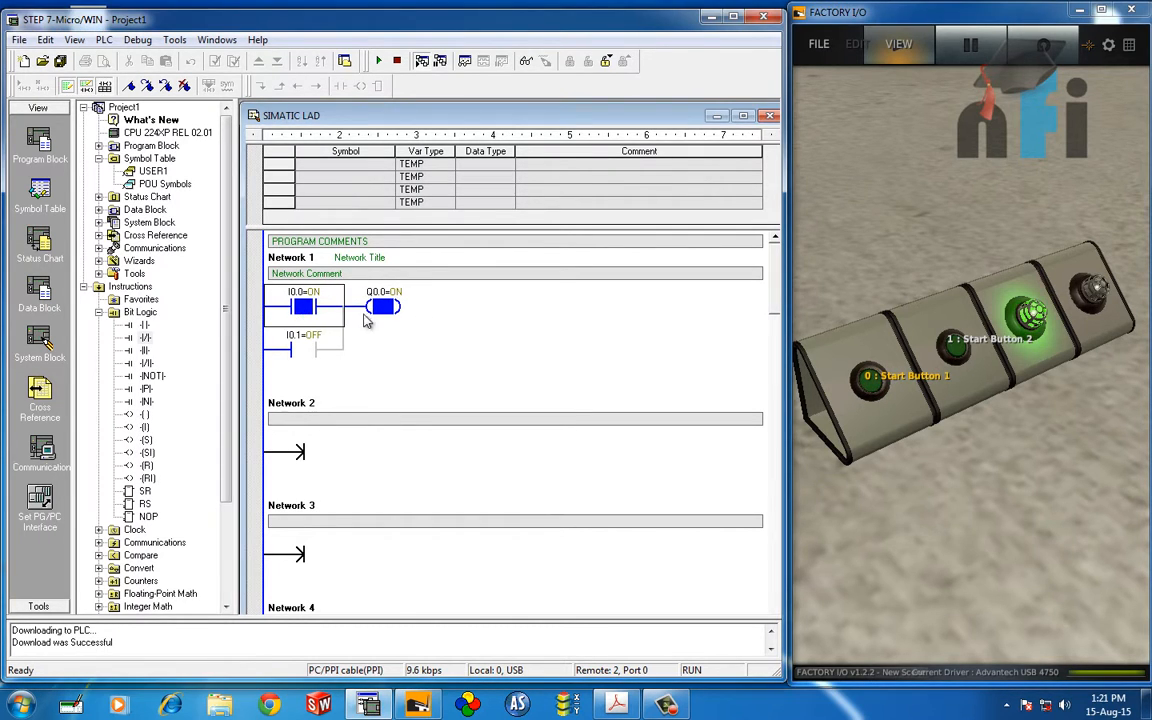
click(384, 306)
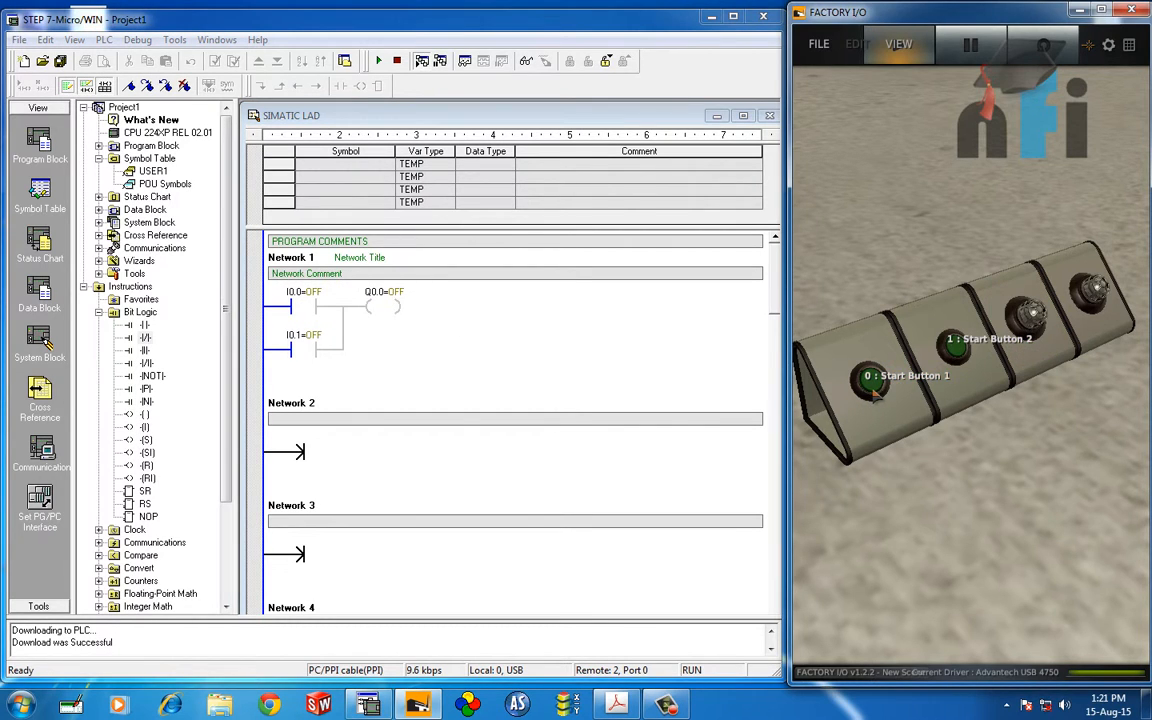
Press Start Button 2, then both buttons together, confirming Q0.0 is ON with either input
click(1020, 316)
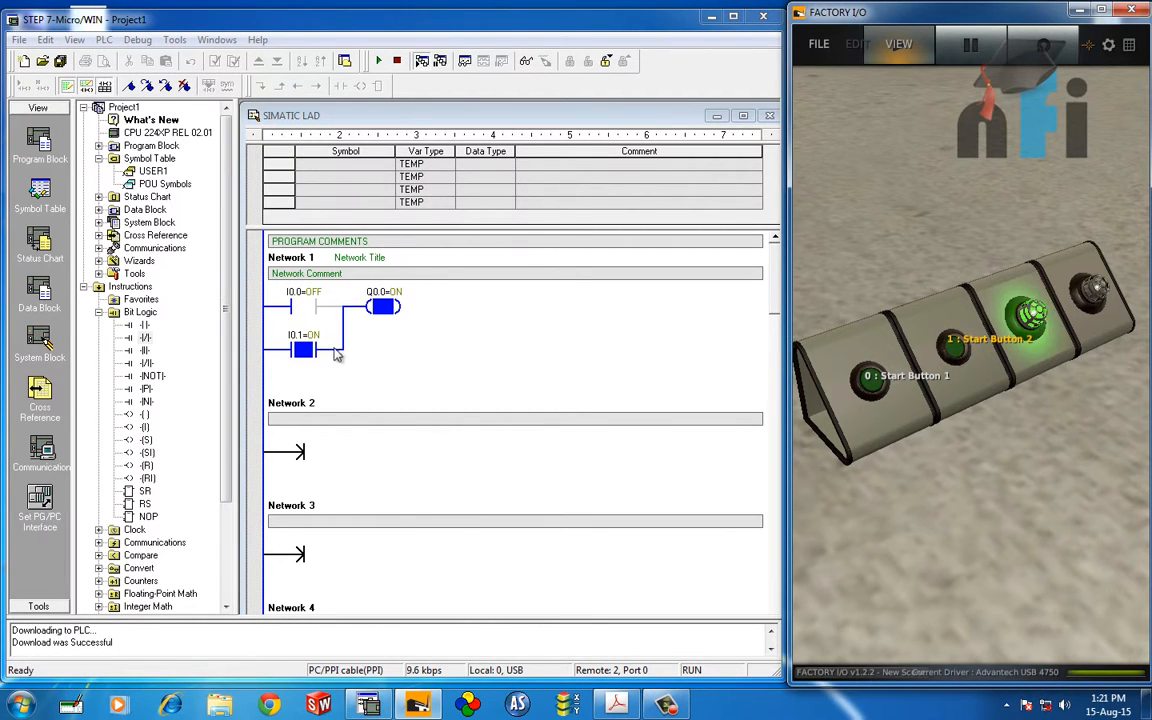
click(304, 348)
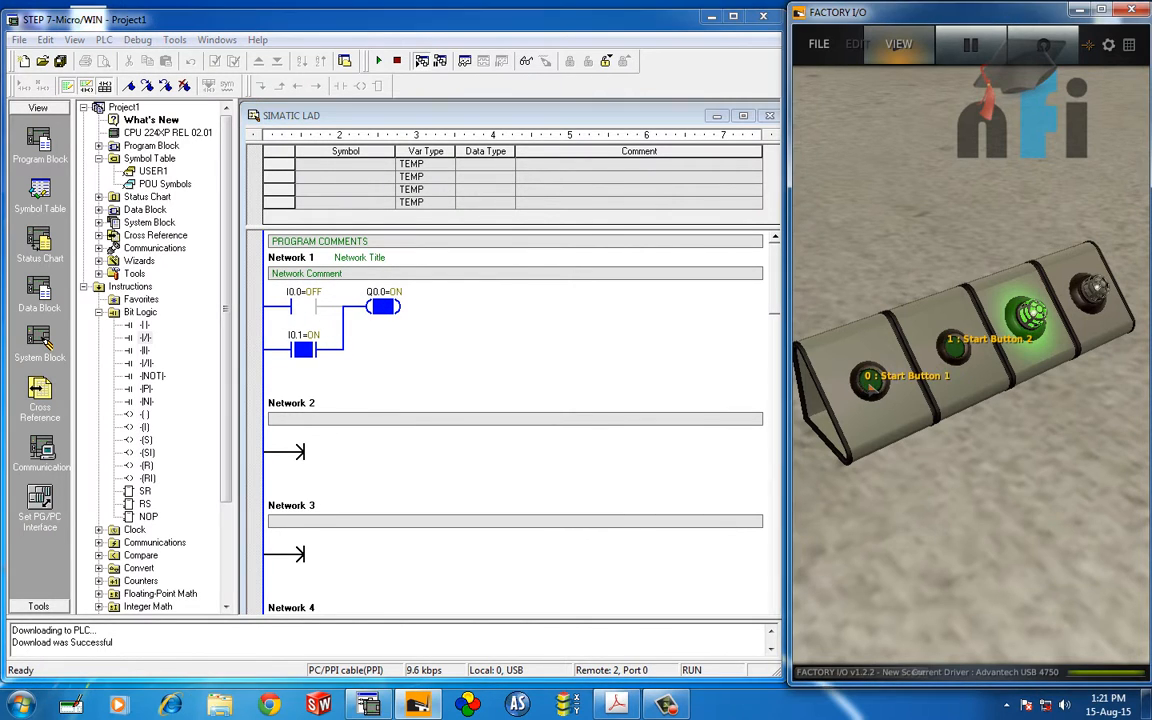
click(870, 388)
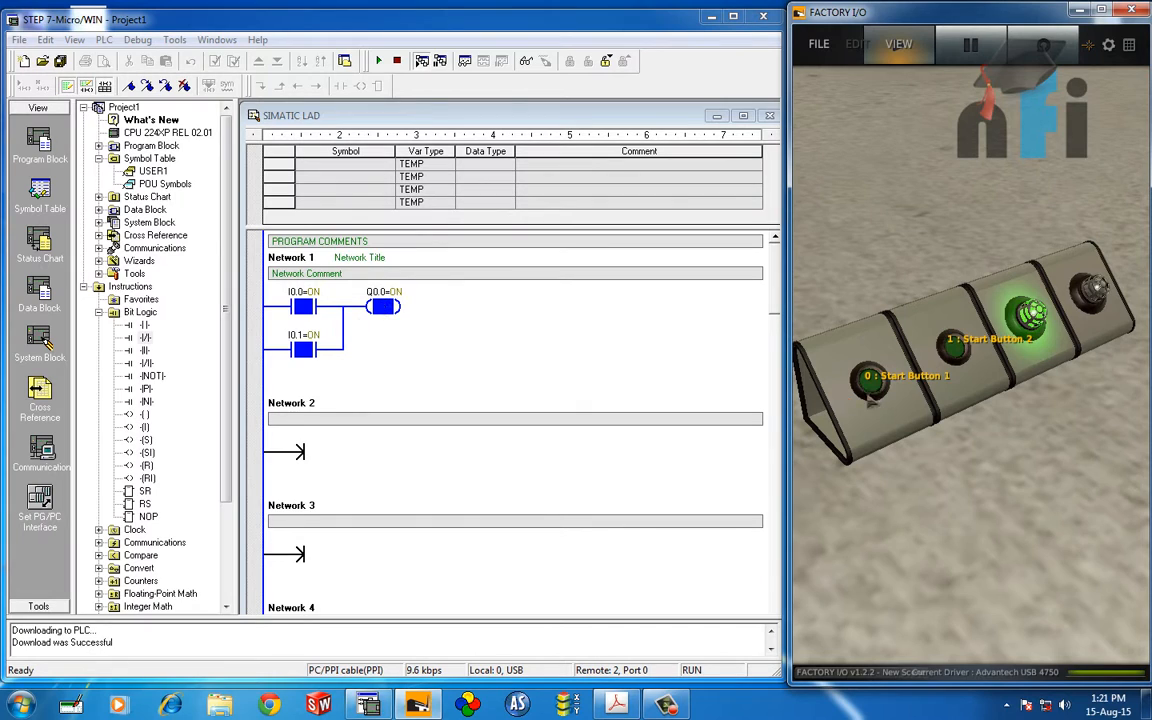